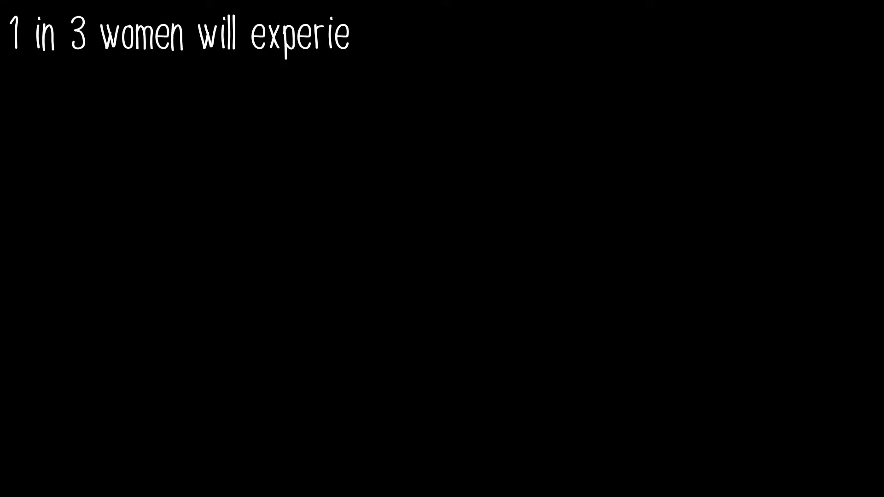
type("nce violence or assault in their lifetime")
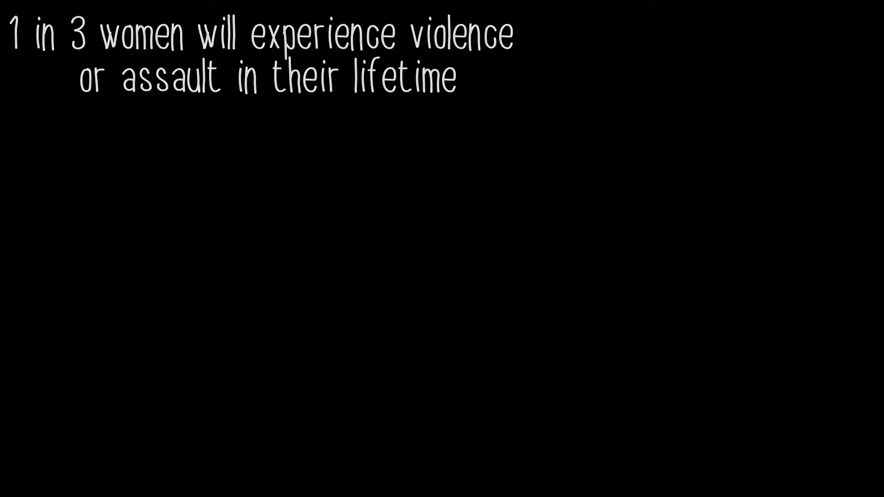